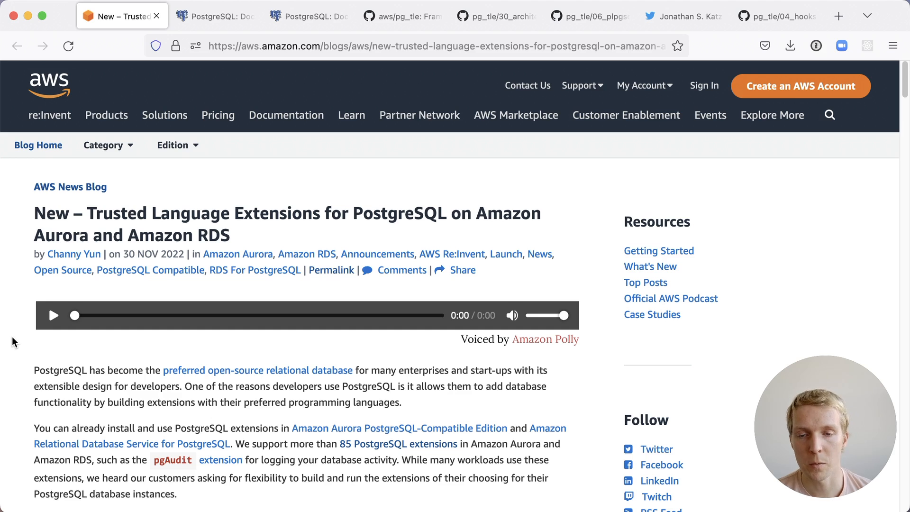
pyautogui.moveTo(152, 200)
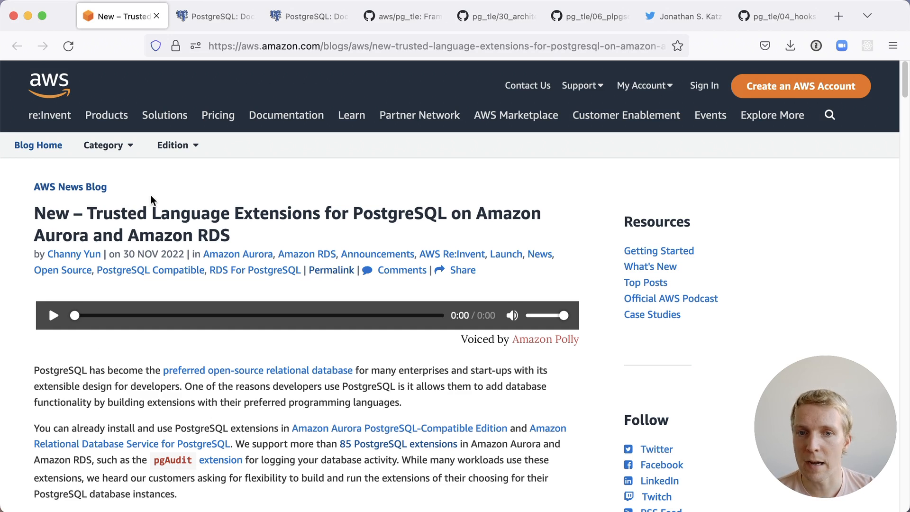
# Read the trusted CREATE LANGUAGE passage, mark language_name, then show the CREATE EXTENSION reference.
pyautogui.click(215, 15)
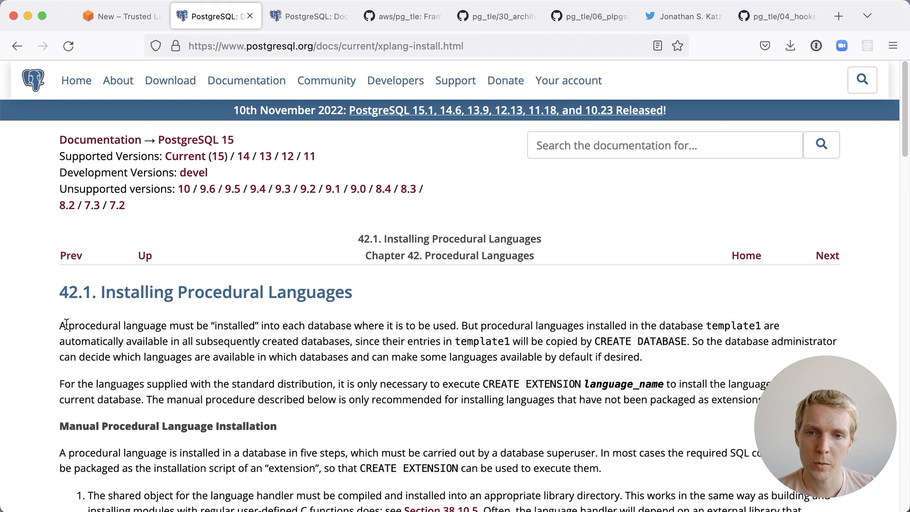
pyautogui.scroll(-3)
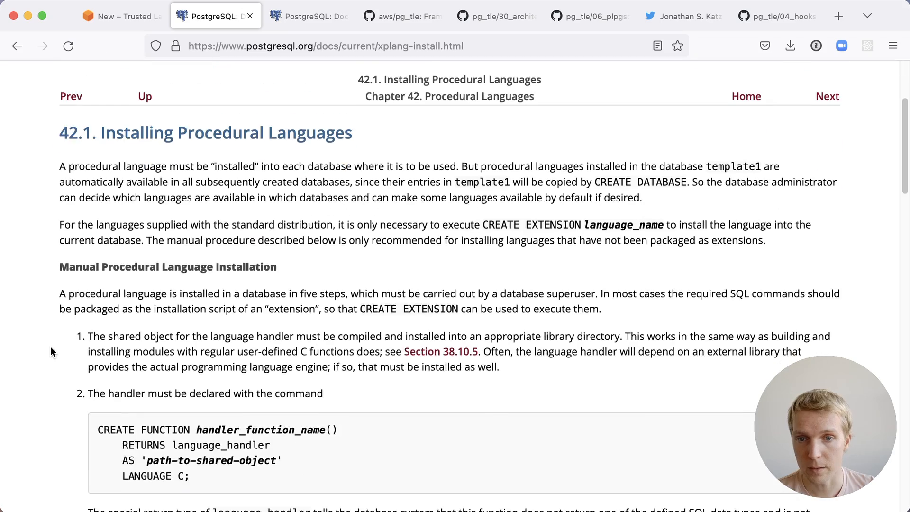
pyautogui.scroll(-3)
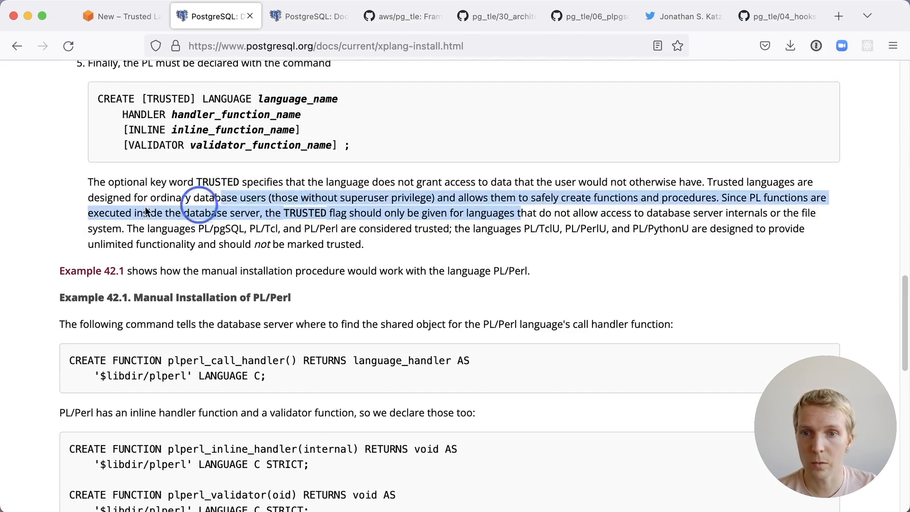
pyautogui.click(186, 114)
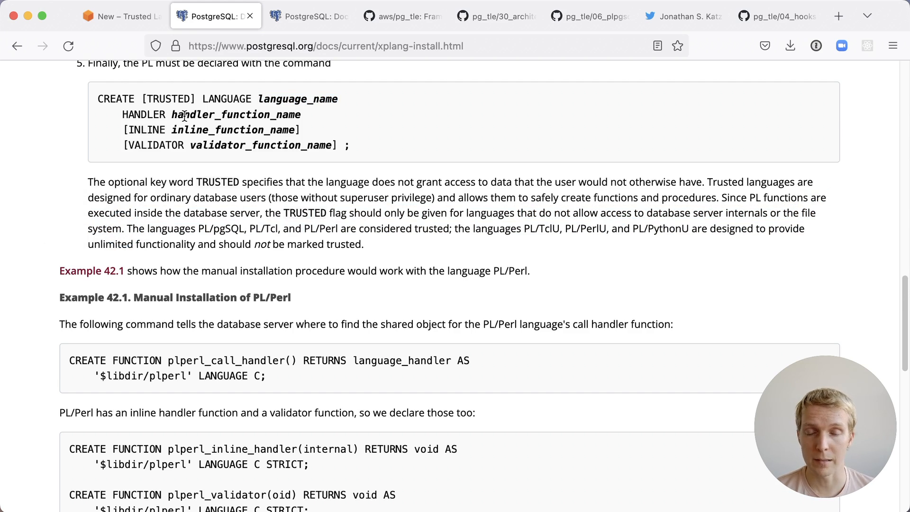
pyautogui.moveTo(98, 107)
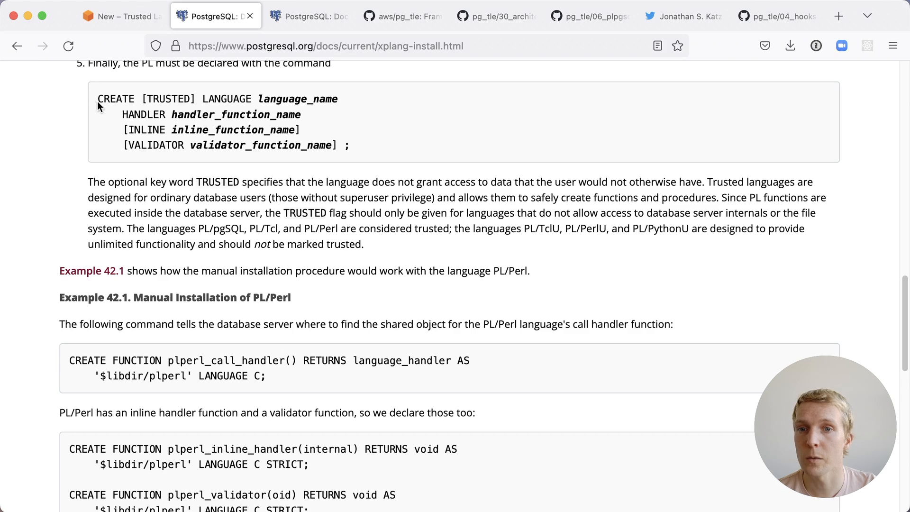
pyautogui.click(266, 98)
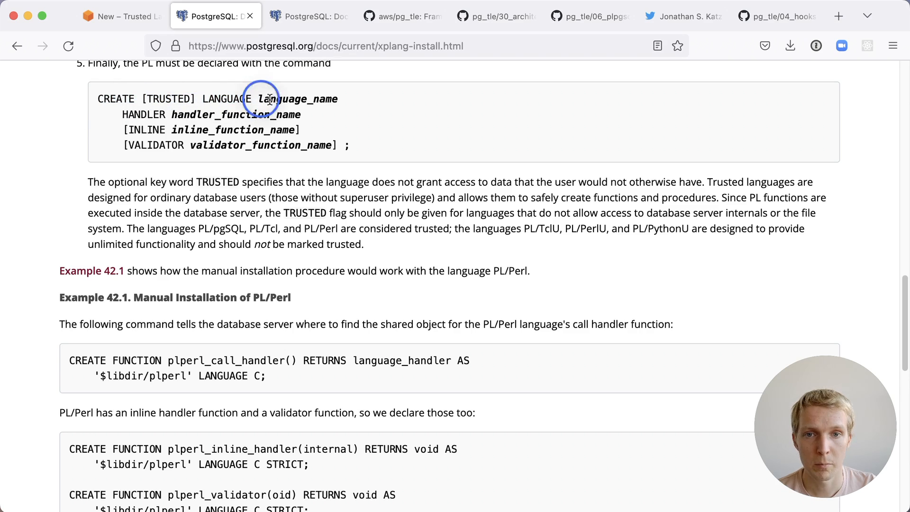
pyautogui.doubleClick(220, 228)
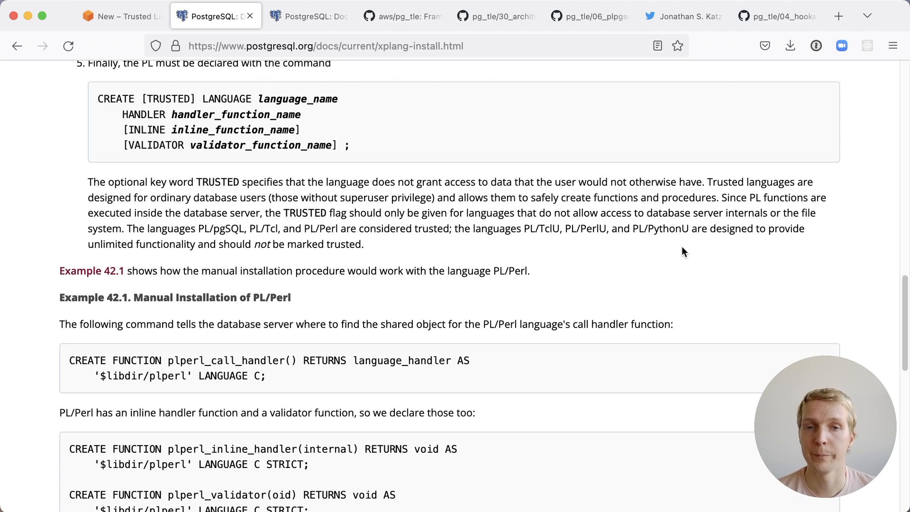
pyautogui.click(309, 15)
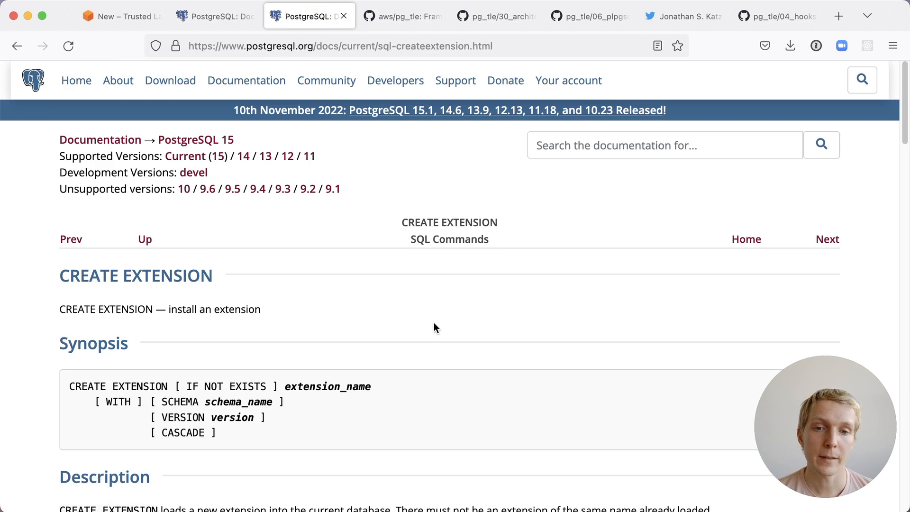
pyautogui.scroll(-3)
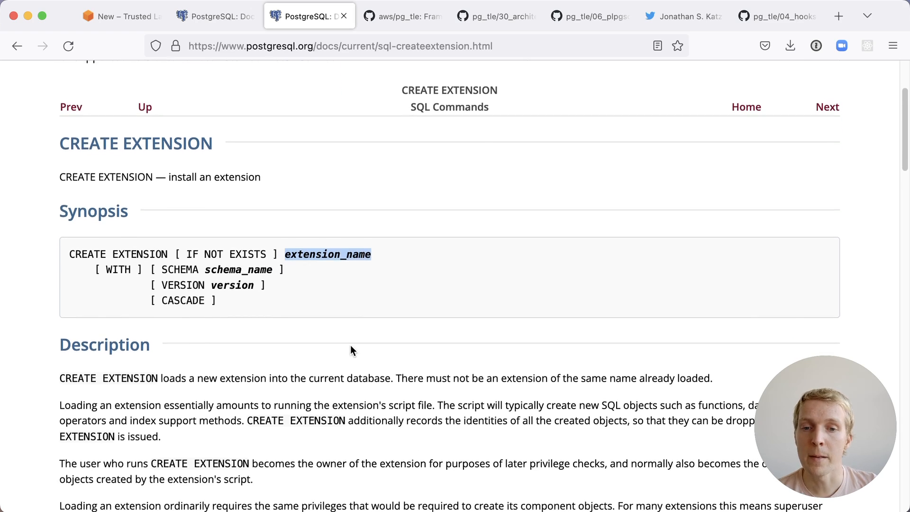
pyautogui.scroll(-3)
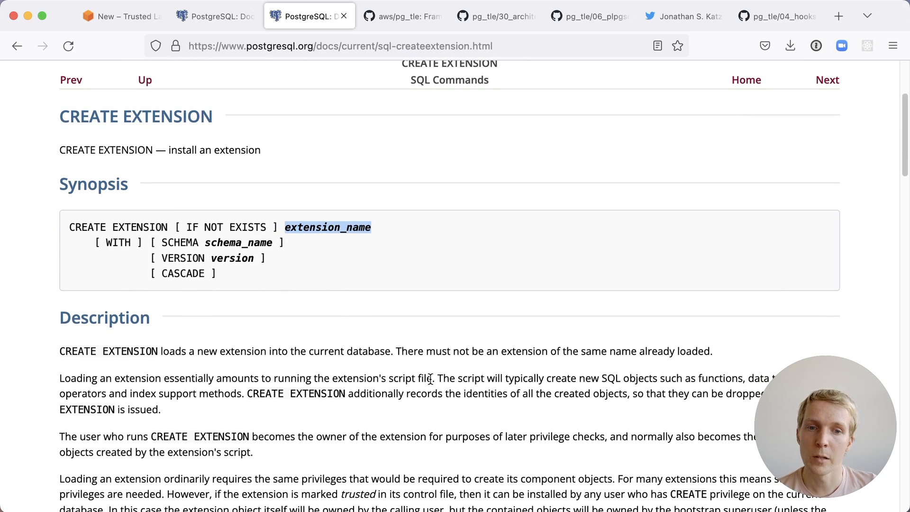
pyautogui.doubleClick(421, 378)
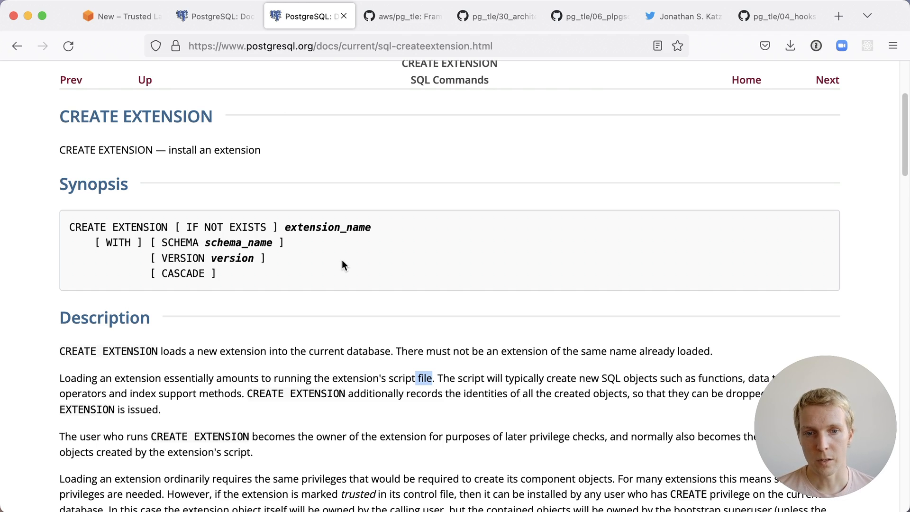
# Bring up the aws/pg_tle repository, the trusted language extensions framework for PostgreSQL.
pyautogui.click(403, 15)
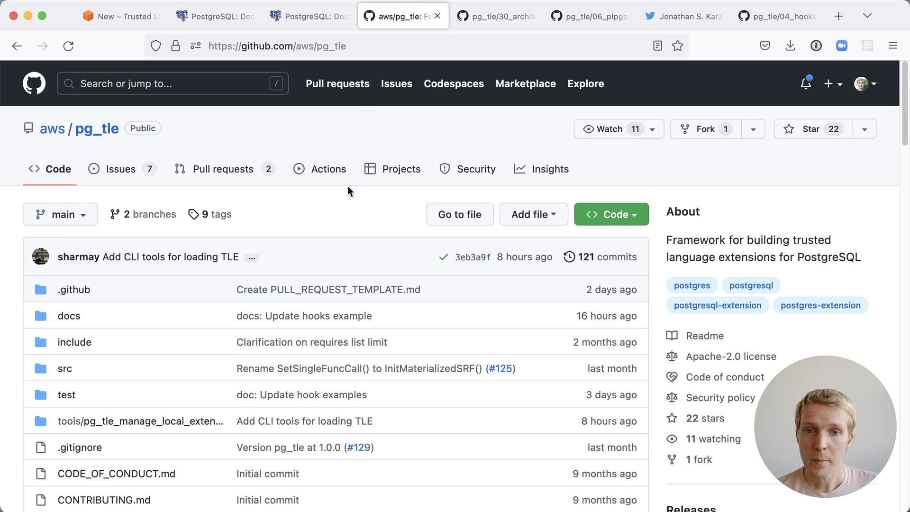
pyautogui.moveTo(339, 206)
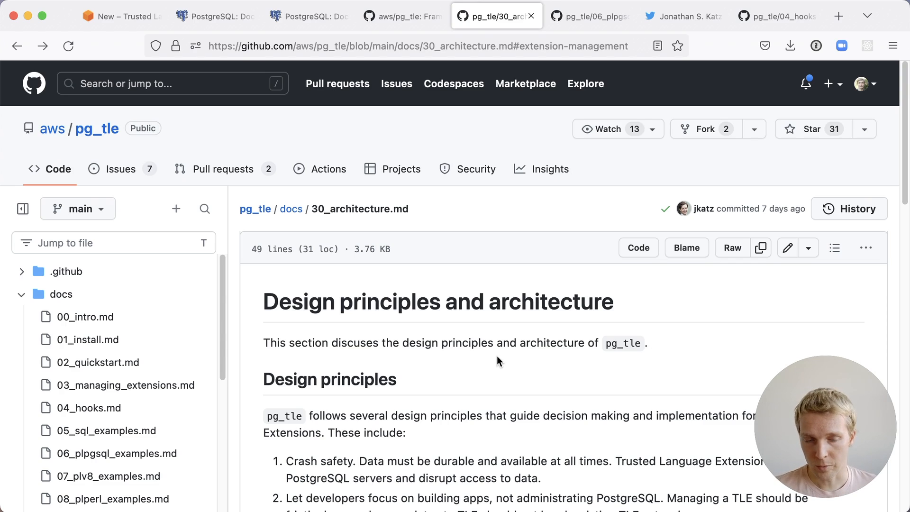
# Scroll the PL/pgSQL examples document down to the distance functions installation example.
pyautogui.scroll(-3)
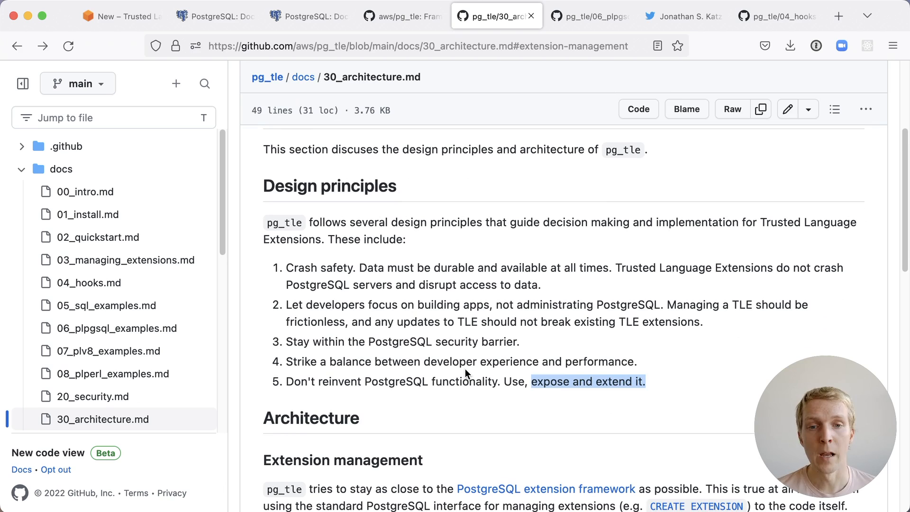
pyautogui.scroll(-3)
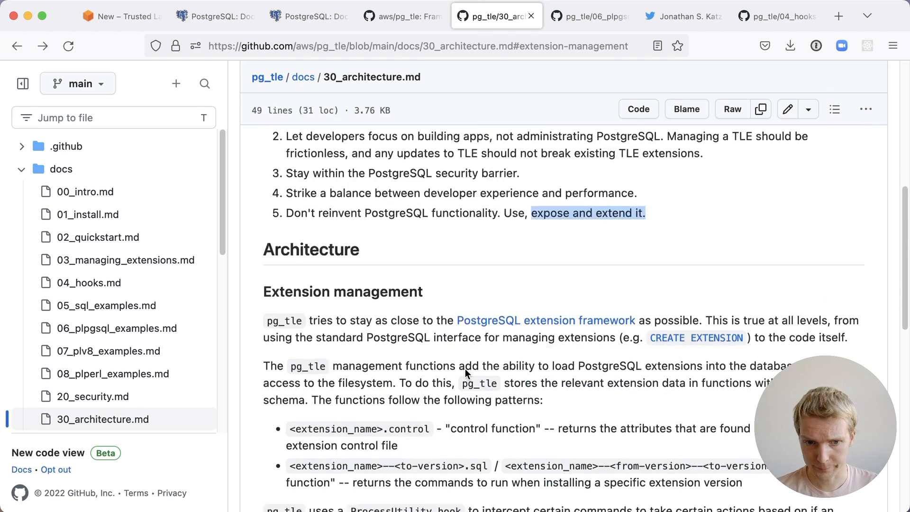
pyautogui.scroll(-3)
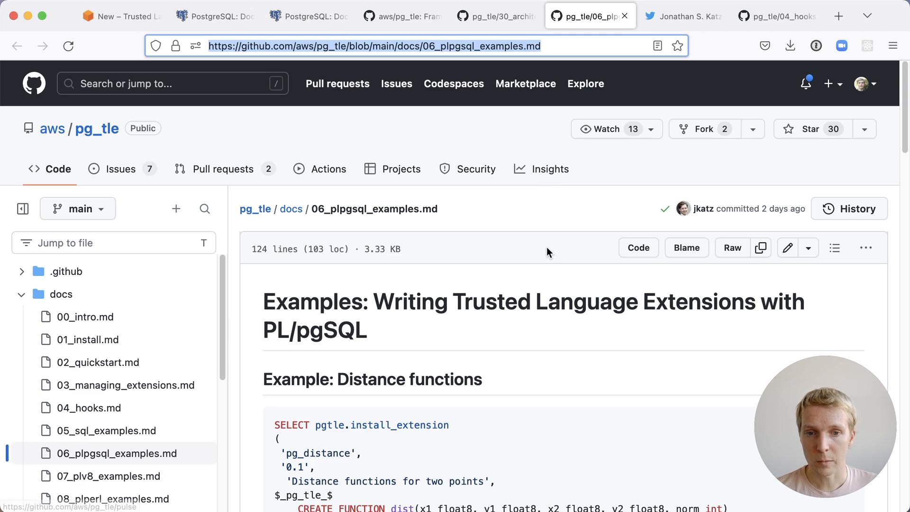
# Read the pg_distance code through its uninstall step, then view Jonathan S. Katz's tweet.
pyautogui.scroll(-3)
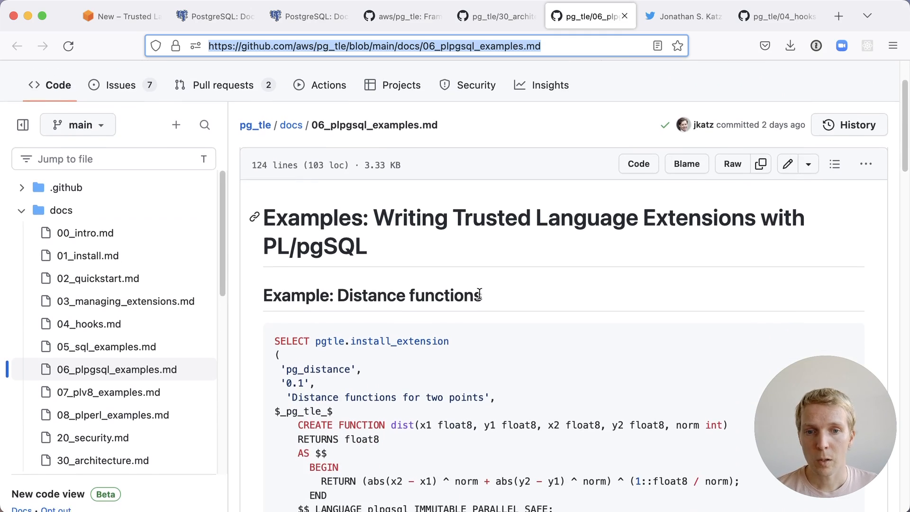
pyautogui.scroll(-3)
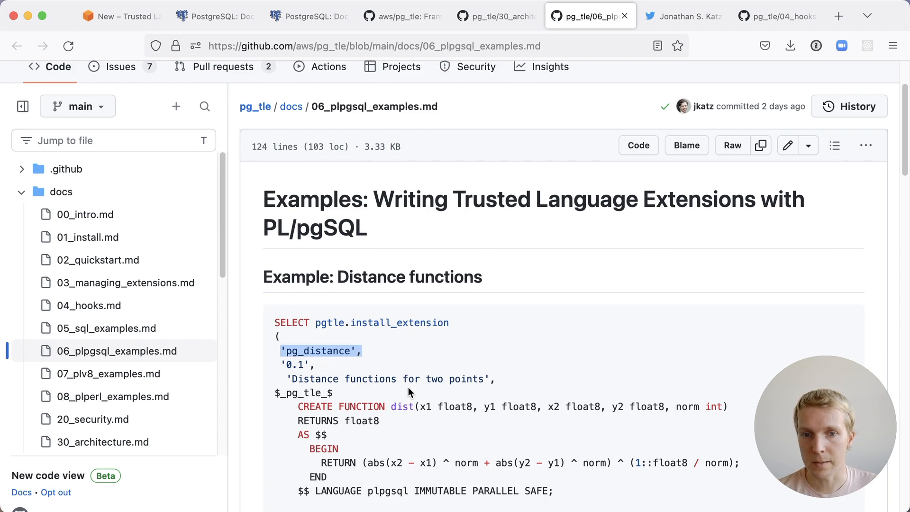
pyautogui.scroll(-3)
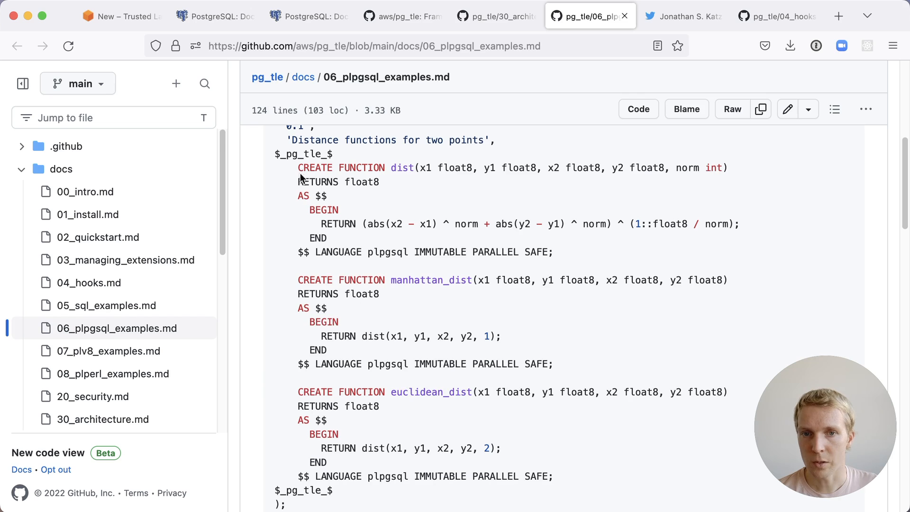
pyautogui.moveTo(298, 168); pyautogui.dragTo(600, 459)
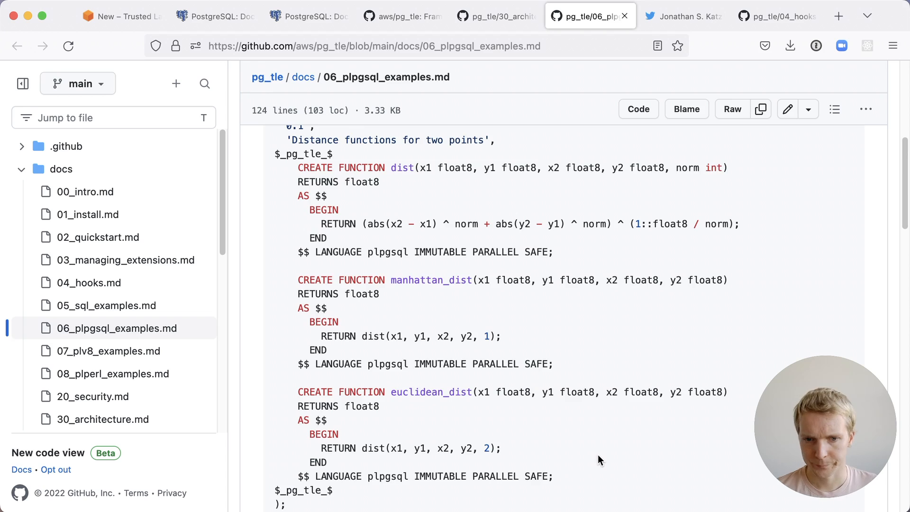
pyautogui.scroll(-3)
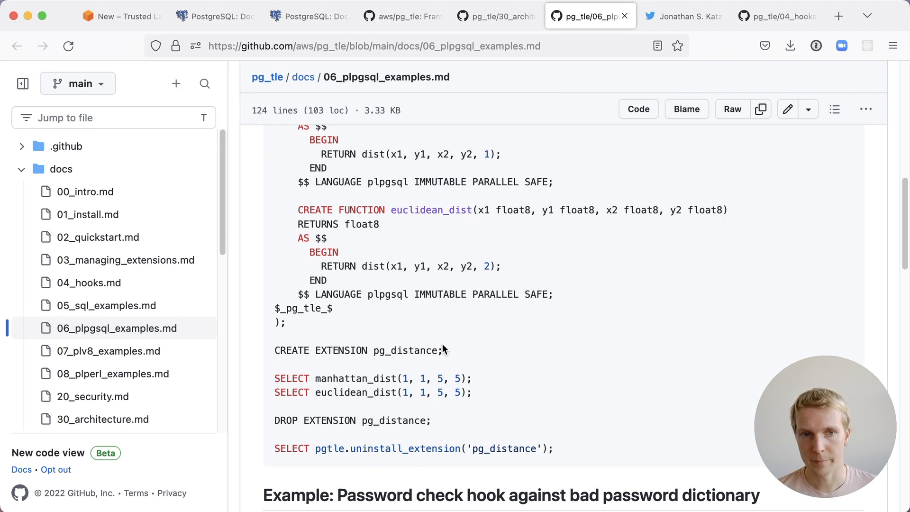
pyautogui.click(684, 15)
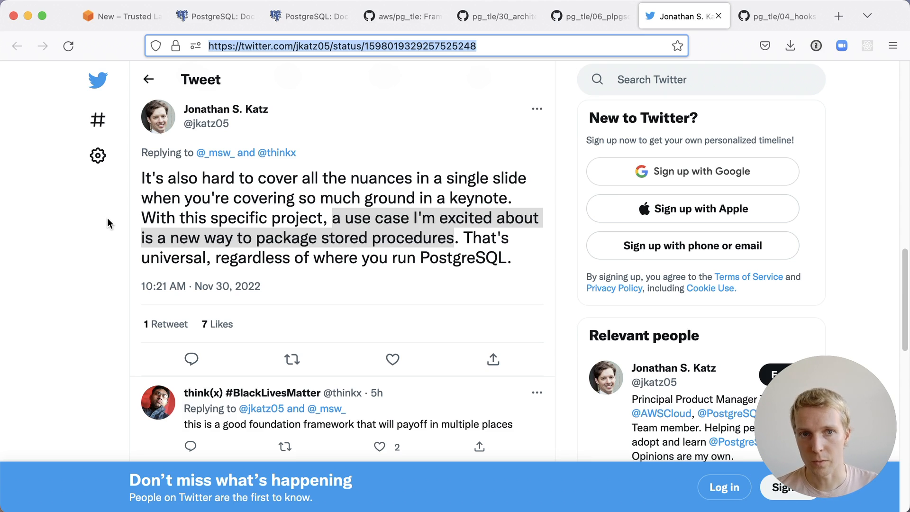
# Read the stored-procedure packaging tweet, then show the pg_tle password check hook section.
pyautogui.click(776, 16)
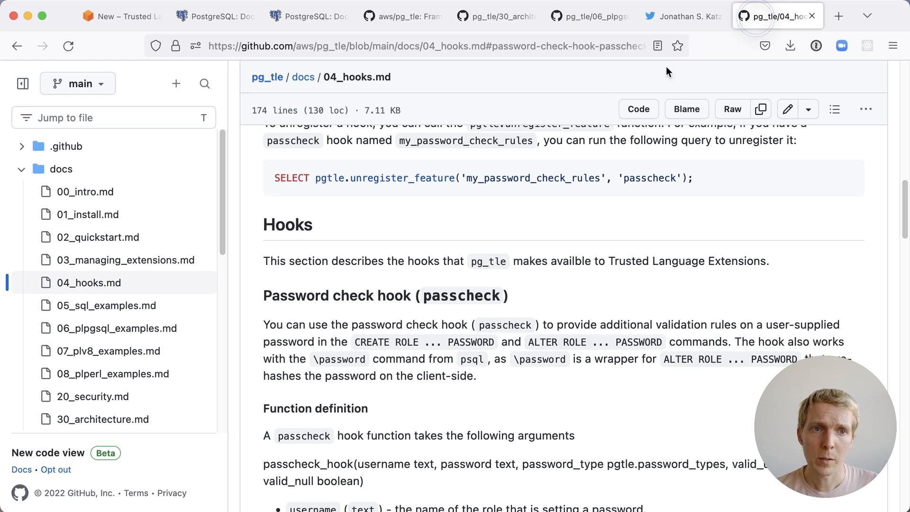
pyautogui.moveTo(251, 252)
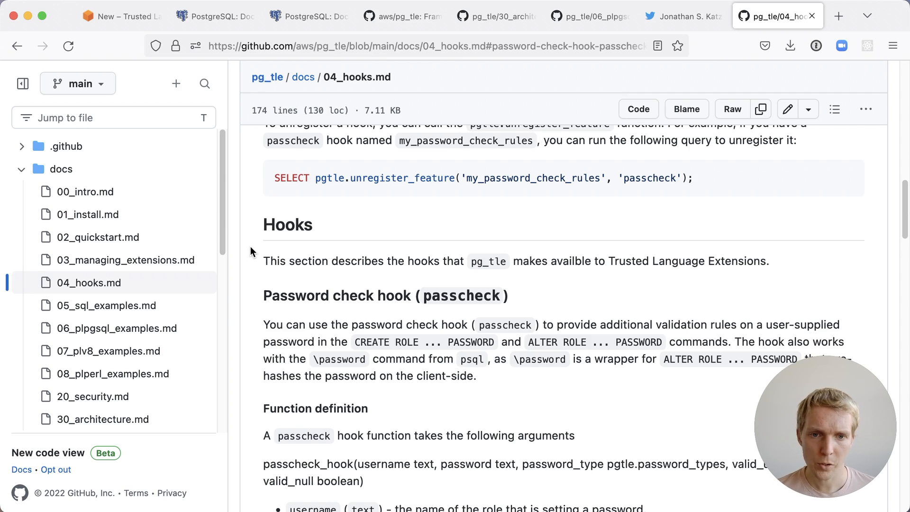
pyautogui.moveTo(247, 317)
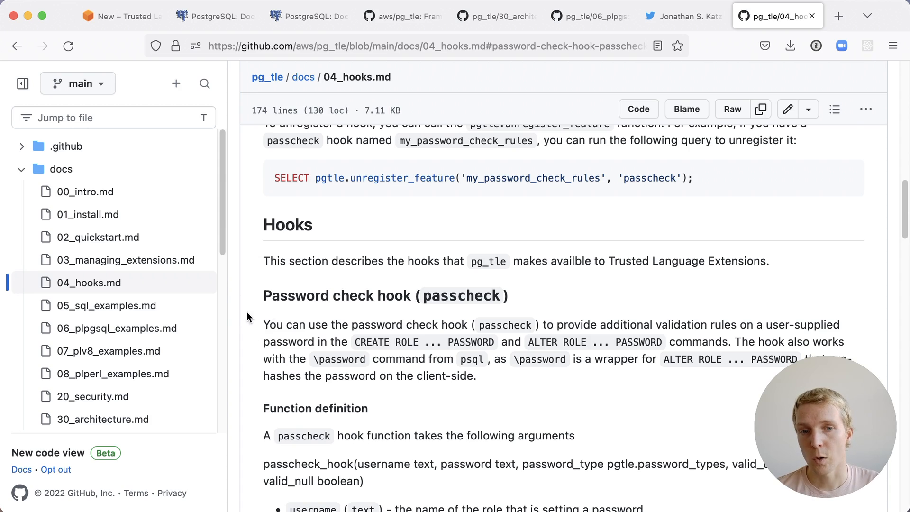
# Highlight ALTER ROLE ... PASSWORD in the hook description, then go back to the PL/pgSQL examples.
pyautogui.doubleClick(423, 342)
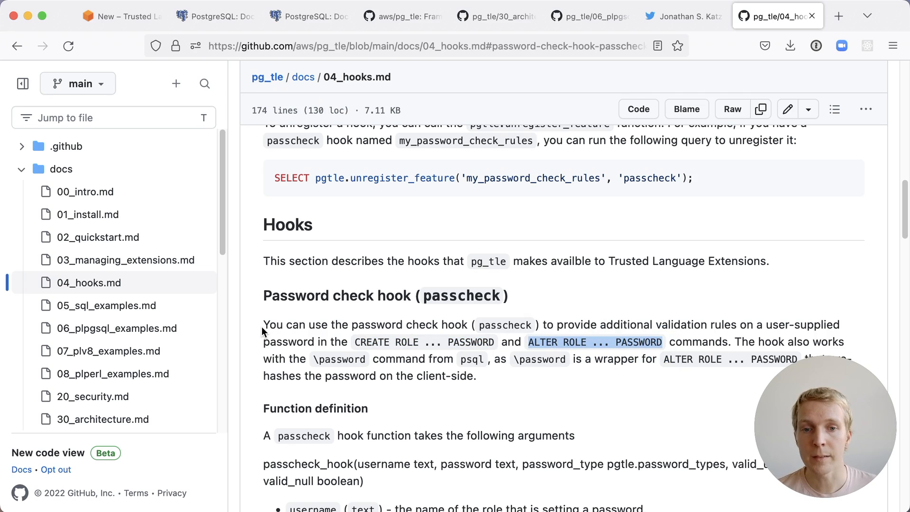
pyautogui.click(590, 15)
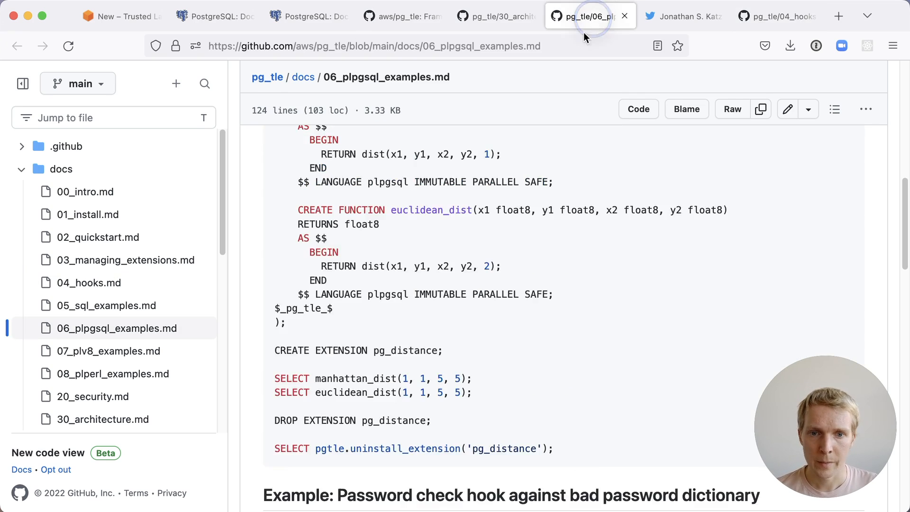
# Scroll through the bad-password dictionary hook example and highlight pgtle.register_feature.
pyautogui.scroll(-3)
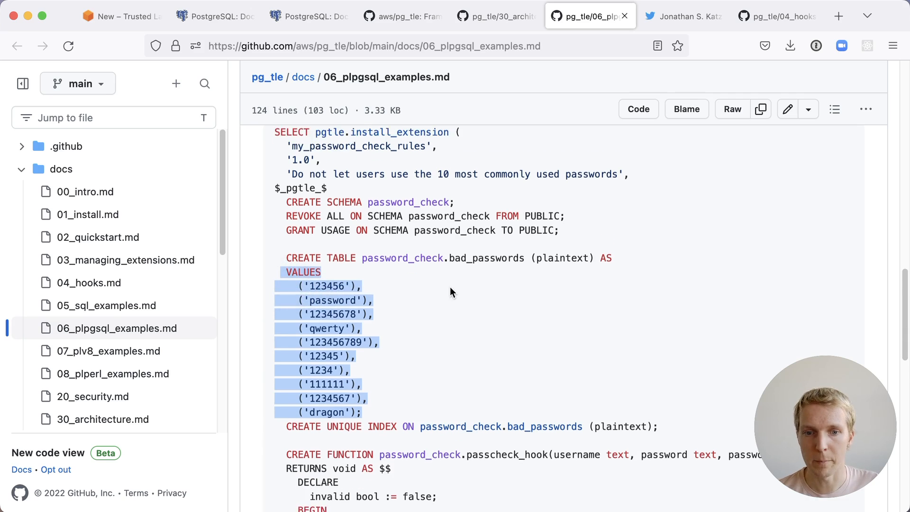
pyautogui.scroll(-3)
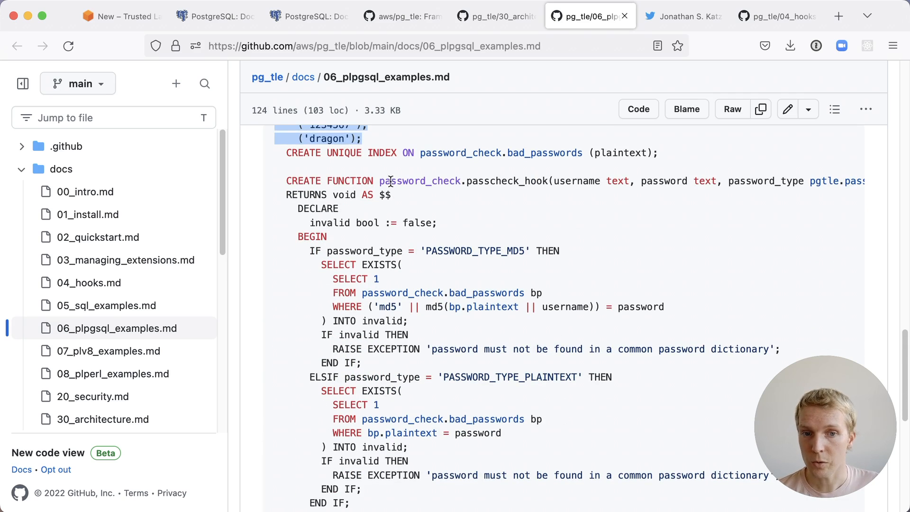
pyautogui.scroll(-3)
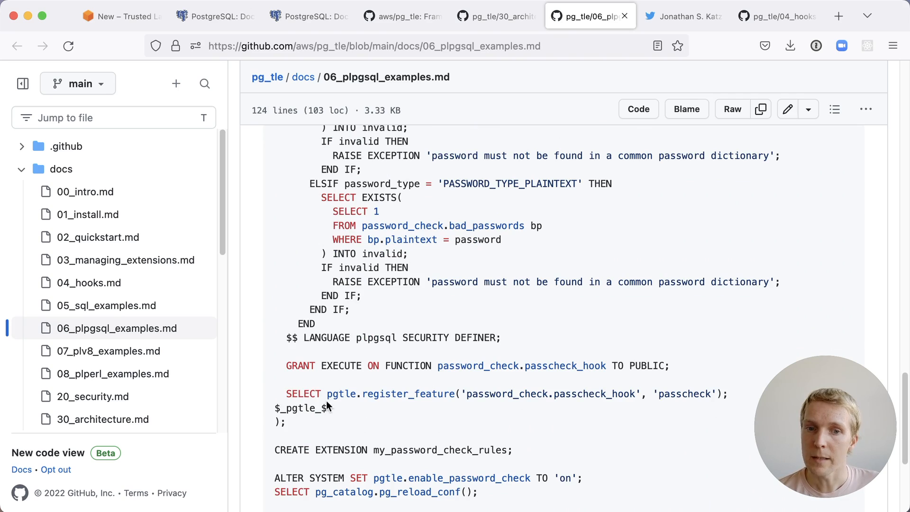
pyautogui.doubleClick(391, 393)
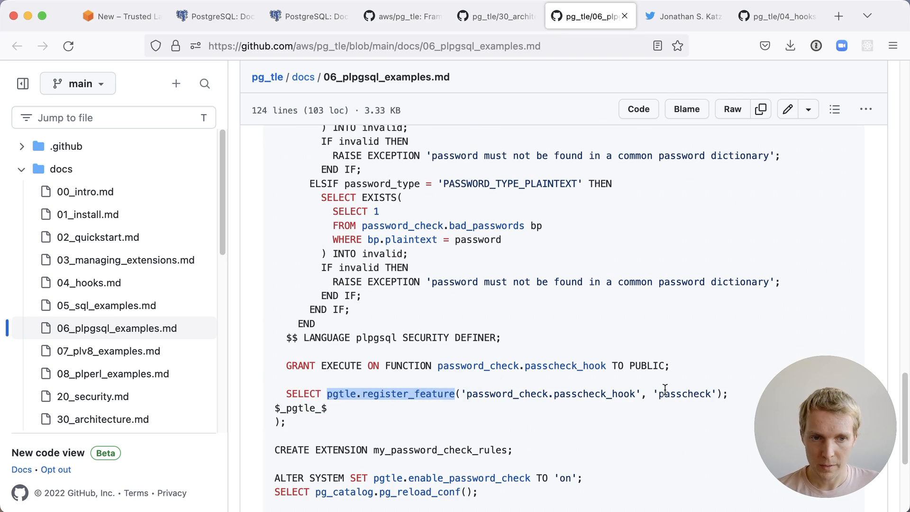